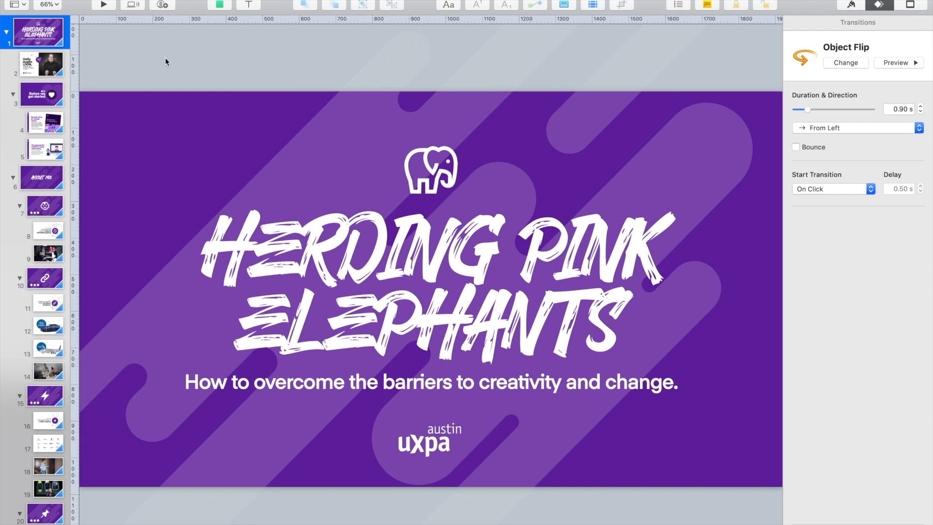
Step: Scroll the slide navigator and open the Average creative team size bar-graph slide
left_click(166, 60)
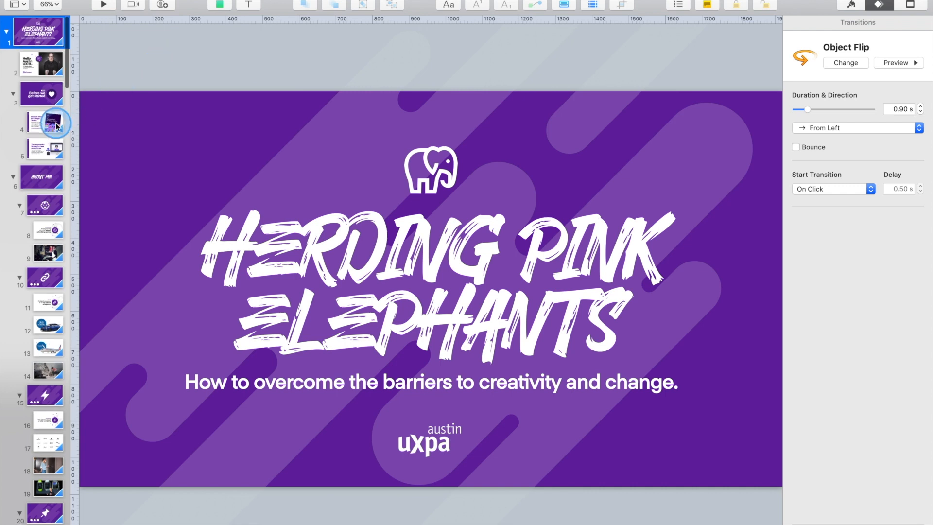
scroll("down", 3)
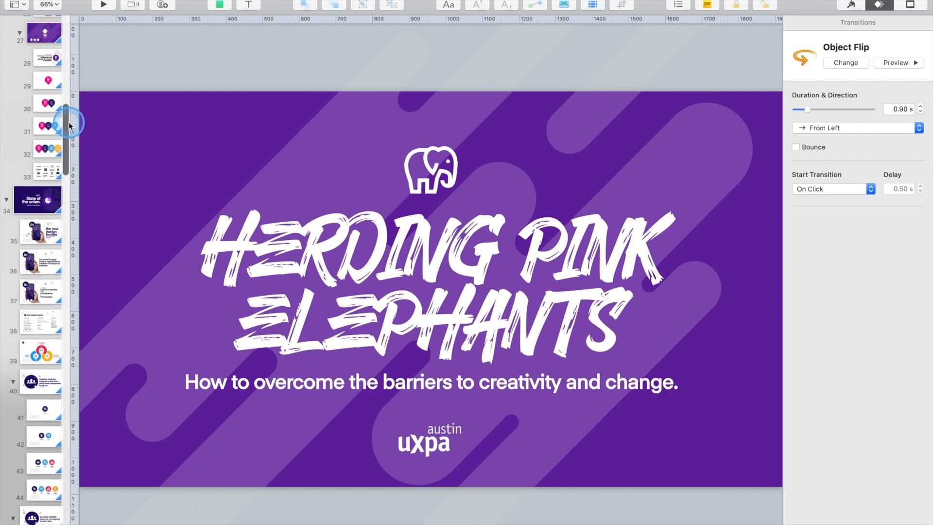
scroll("up", 3)
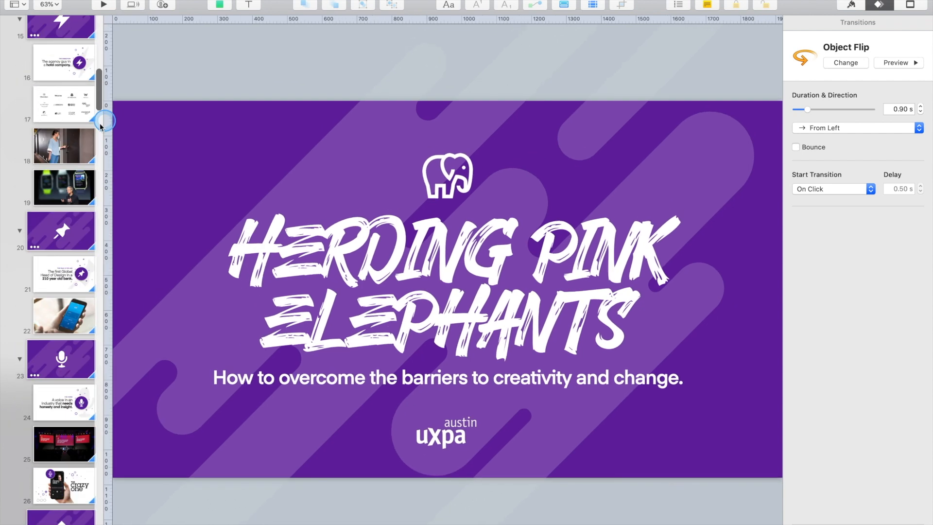
scroll("down", 3)
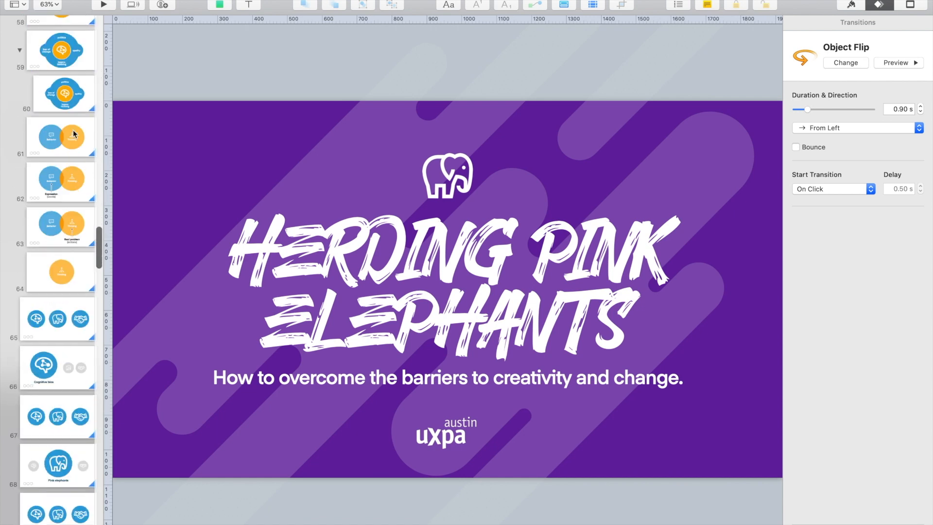
scroll("down", 3)
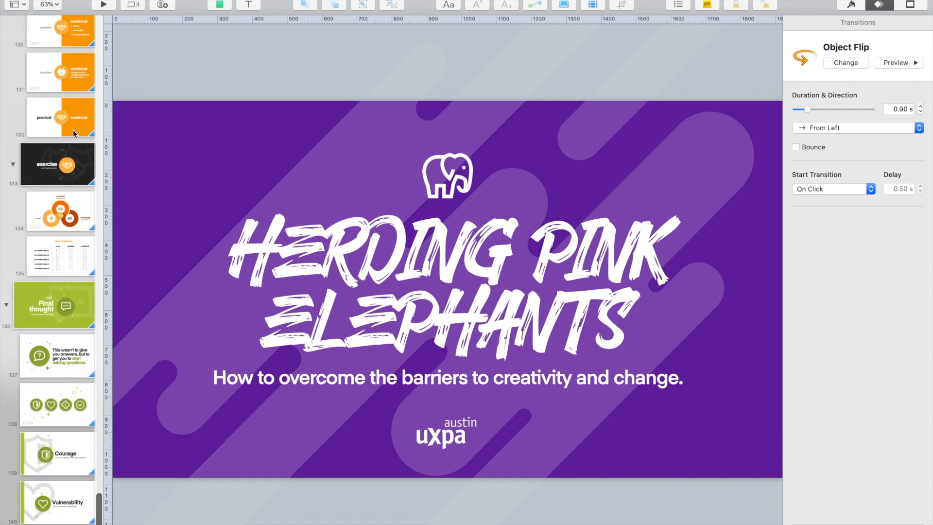
scroll("down", 3)
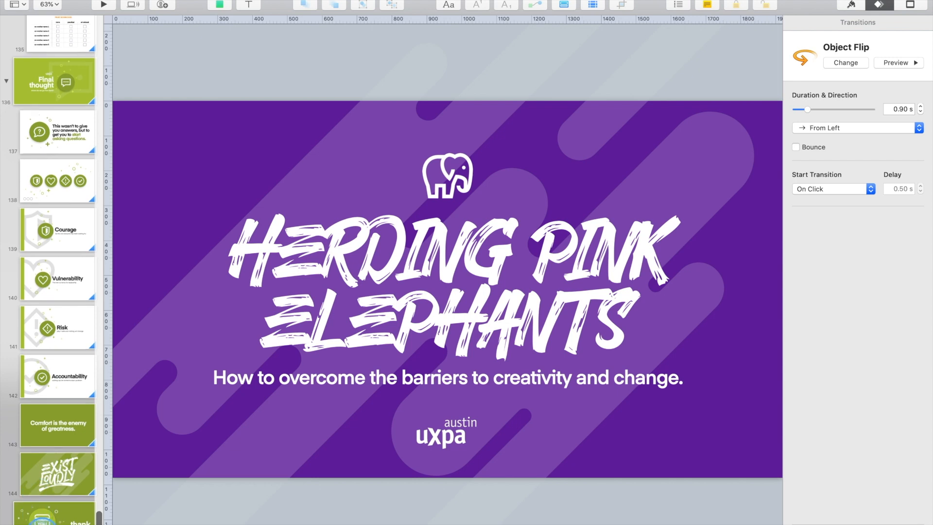
scroll("up", 3)
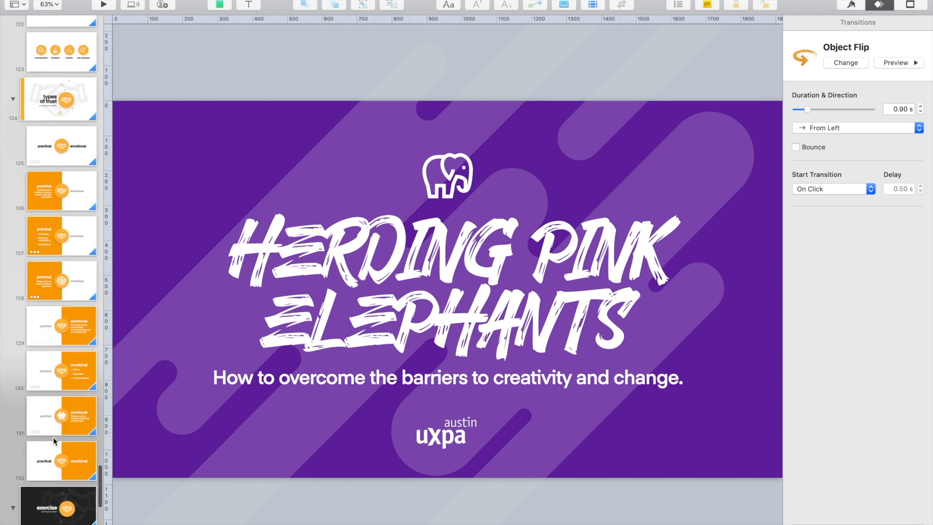
scroll("up", 3)
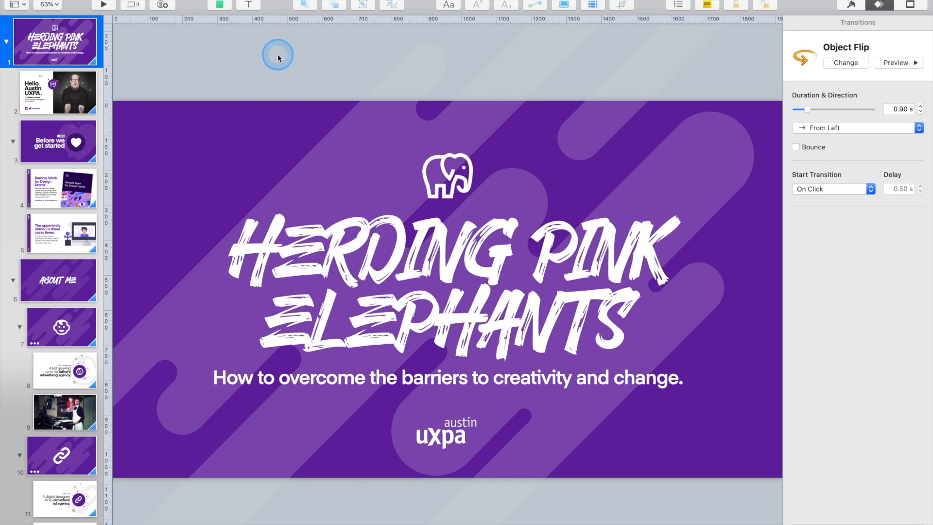
scroll("down", 3)
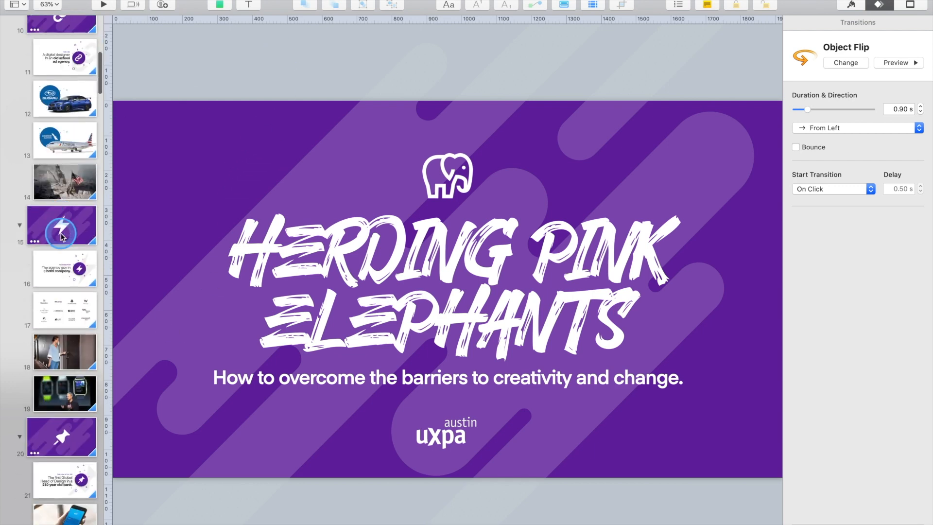
scroll("down", 3)
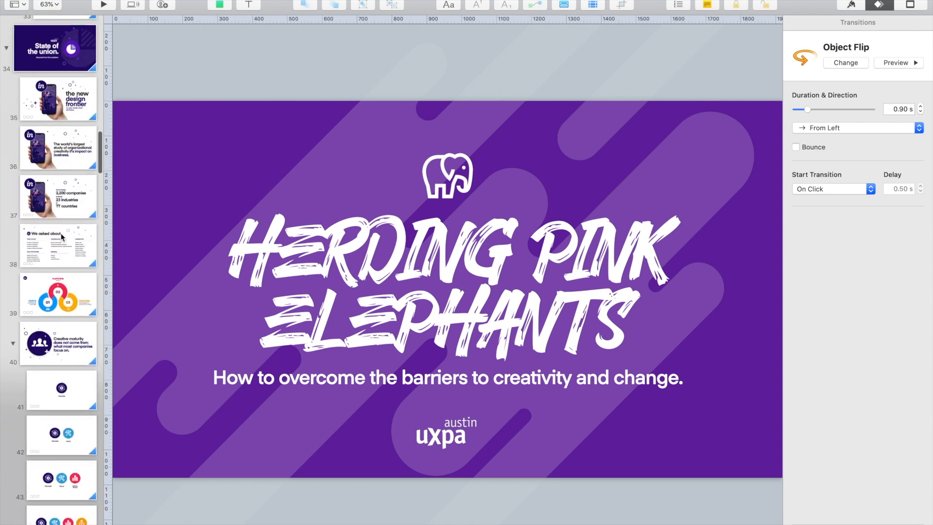
left_click(62, 243)
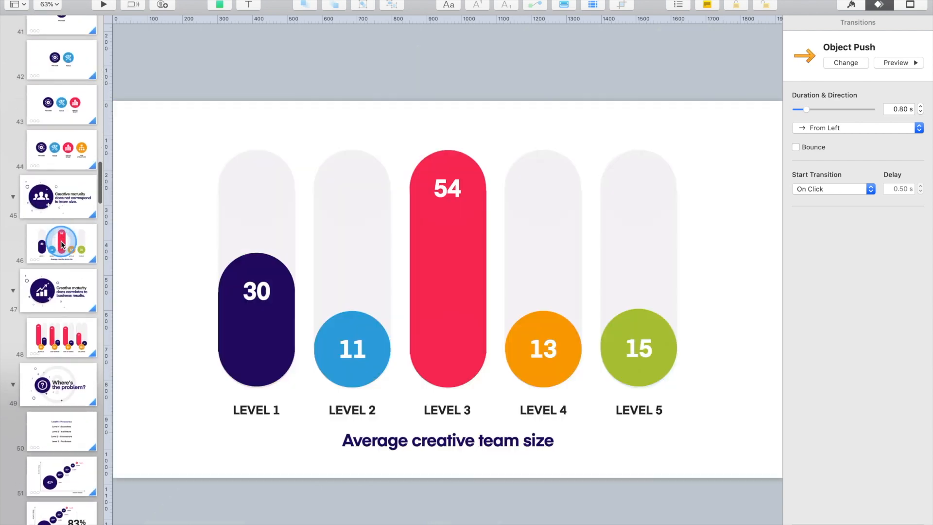
Step: Select the blue LEVEL 2 circle showing 11 on the chart, then clear the selection
left_click(856, 127)
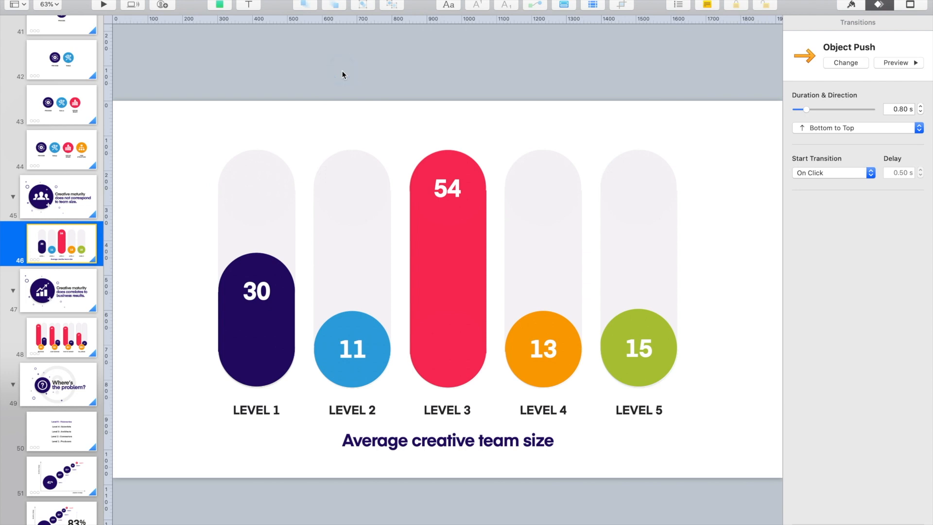
left_click(354, 150)
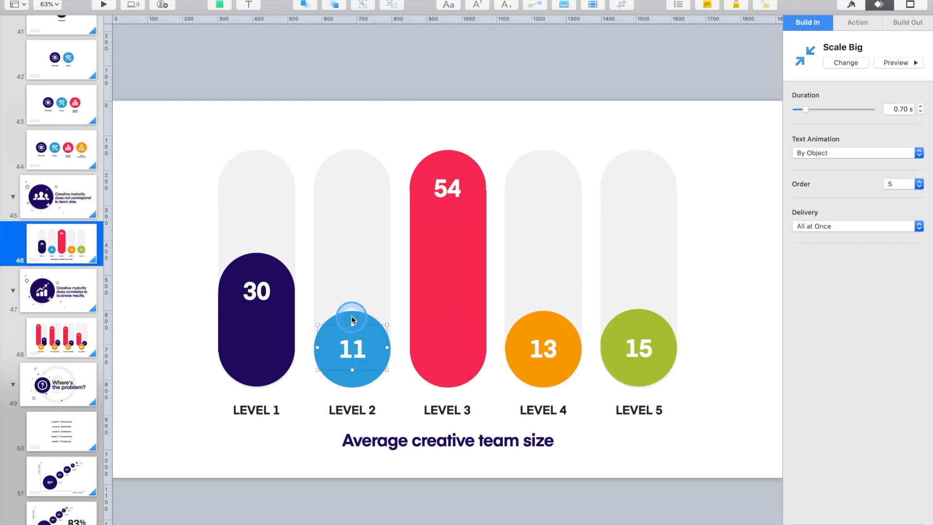
left_click(351, 409)
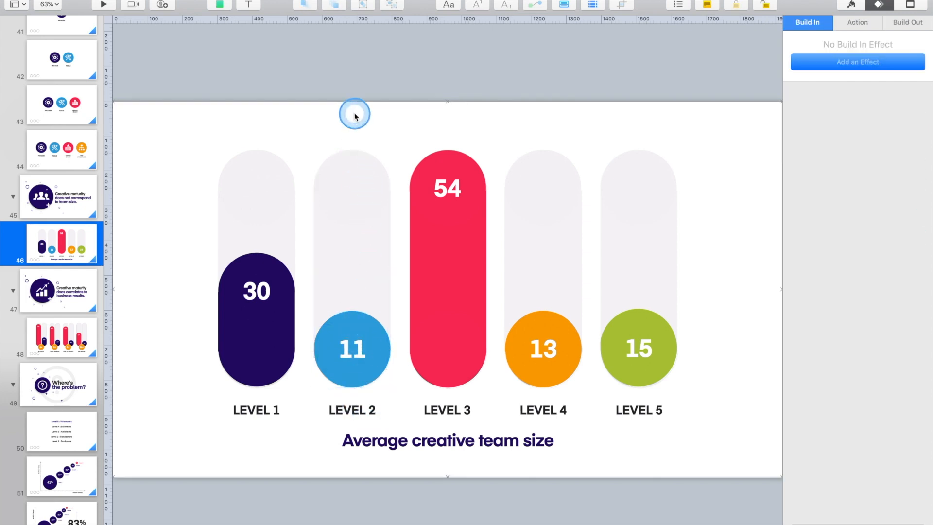
mouse_move(281, 266)
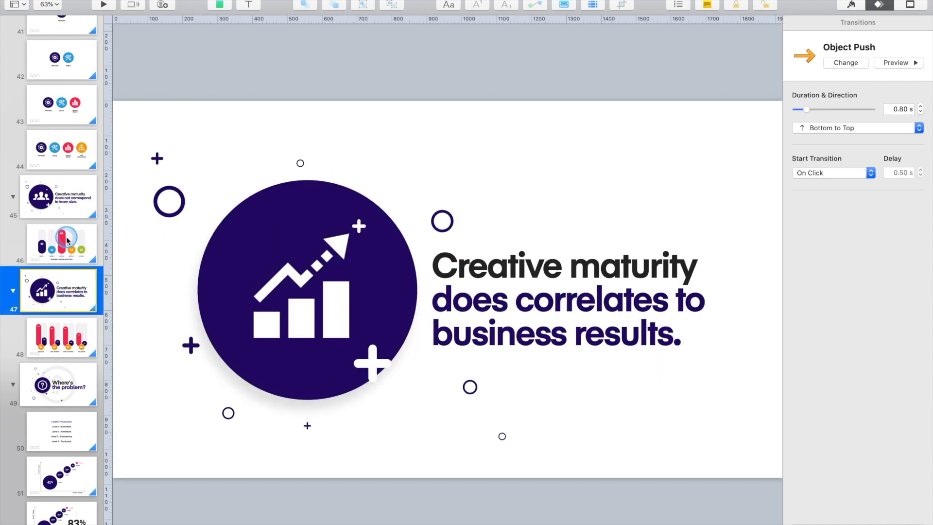
left_click(60, 244)
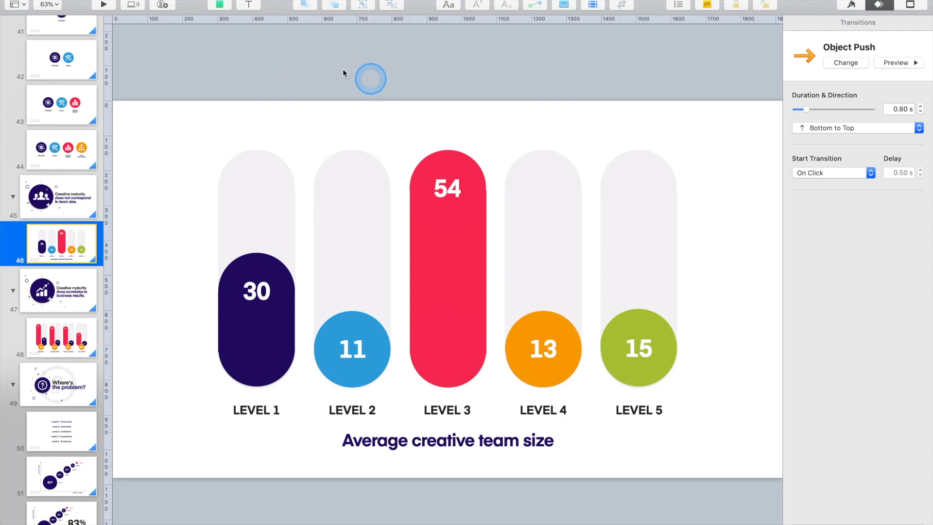
left_click(370, 79)
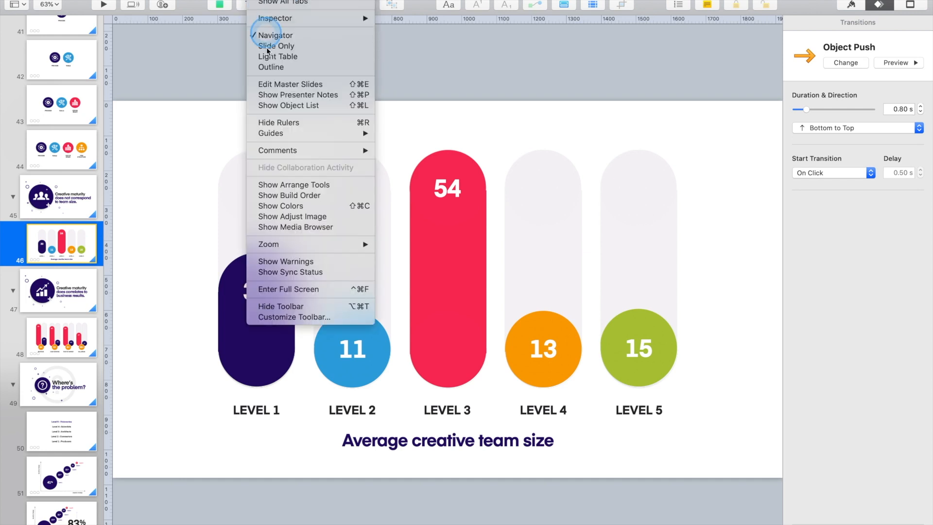
mouse_move(289, 105)
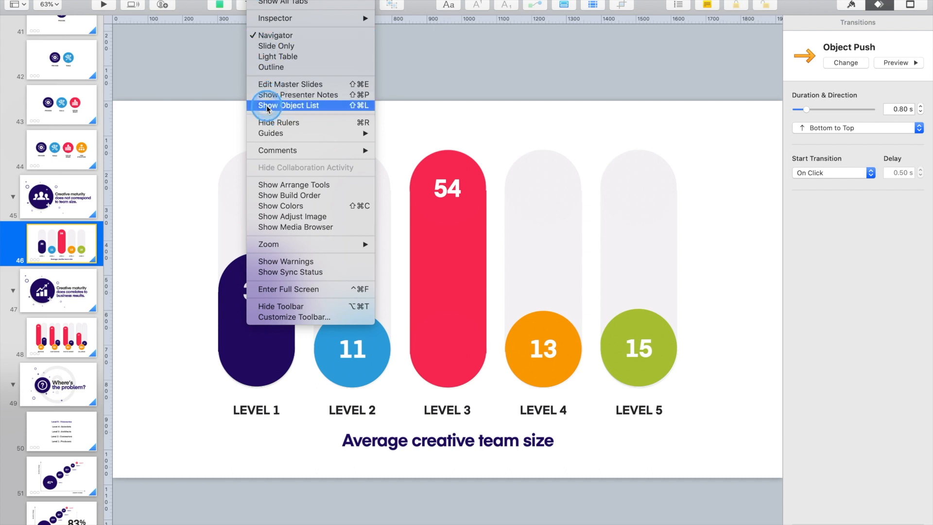
left_click(292, 104)
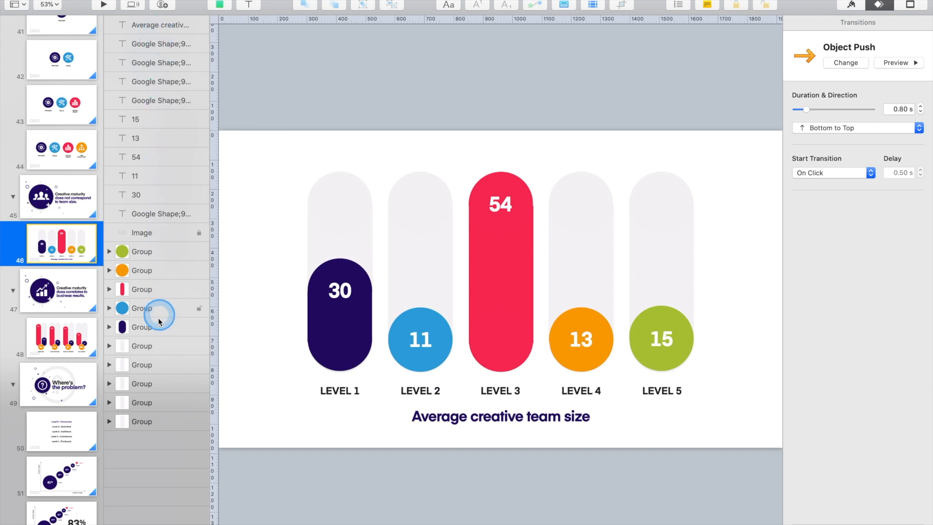
mouse_move(182, 182)
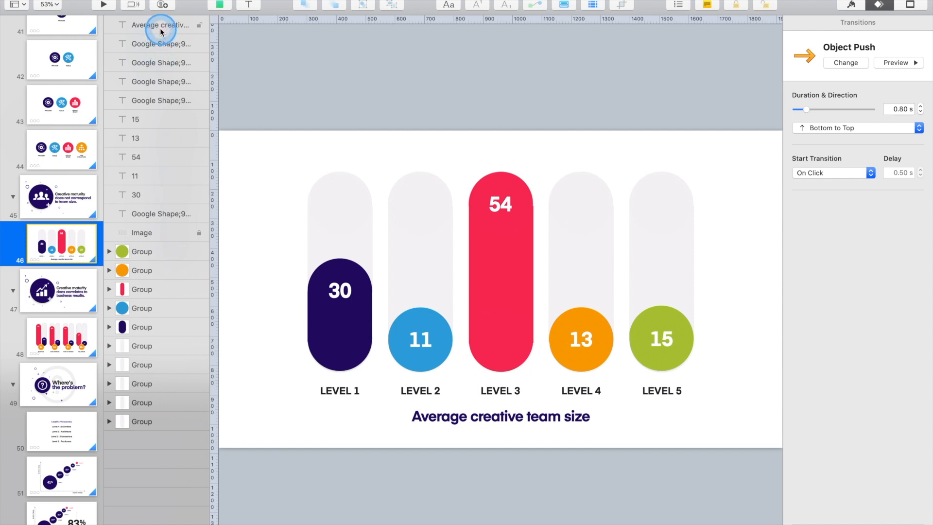
left_click(159, 26)
type("Subhead")
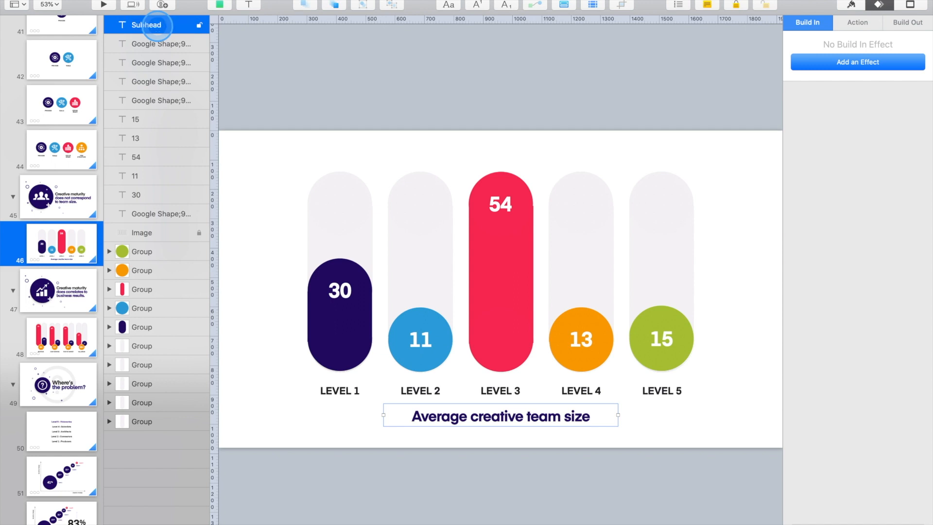
Step: Select the 15 number-label layers and the background image layer in the Object List
left_click(136, 118)
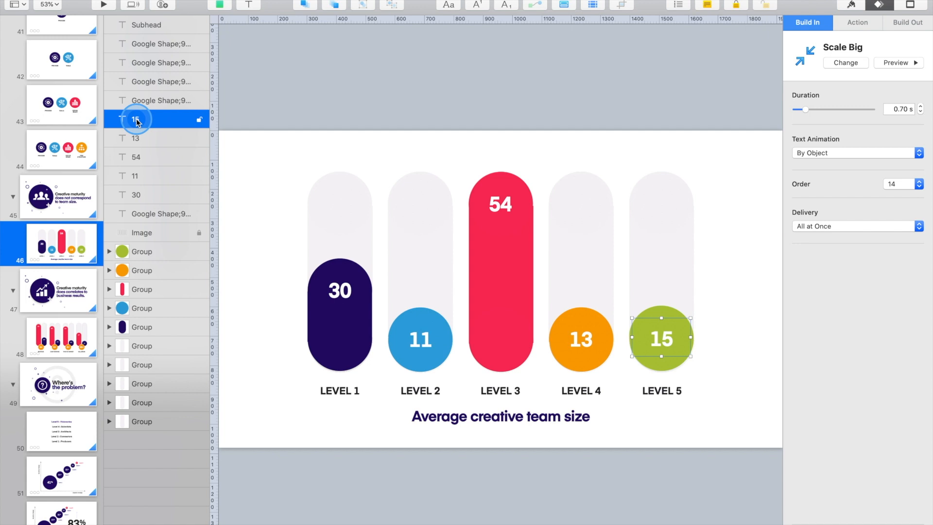
left_click(136, 138)
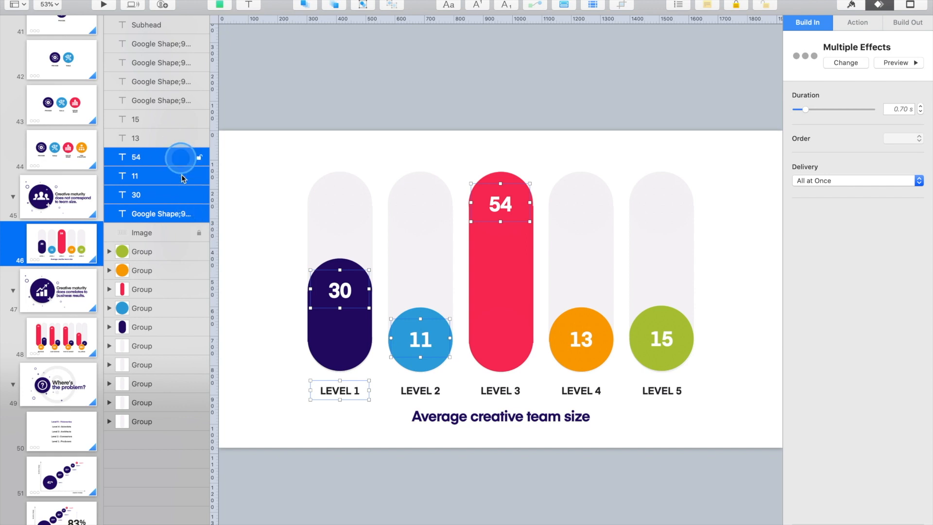
left_click(142, 232)
type("mask")
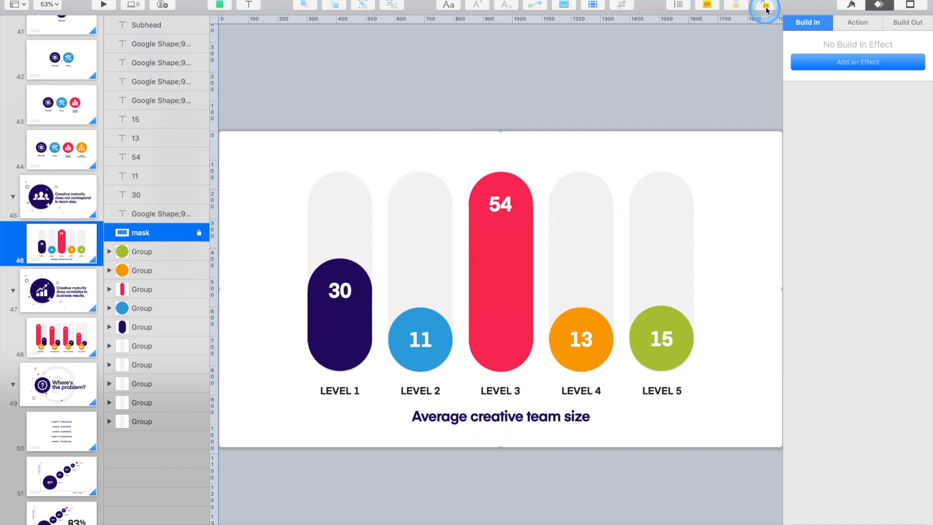
mouse_move(205, 174)
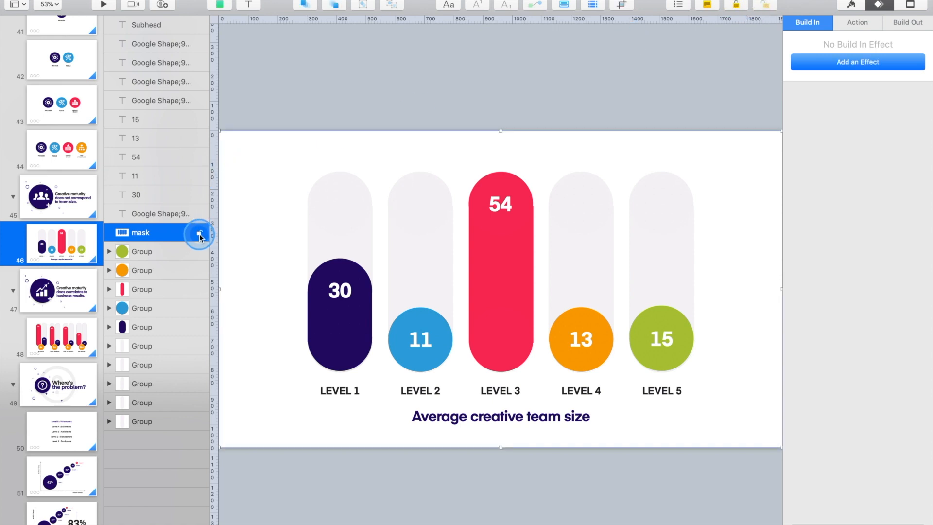
mouse_move(200, 232)
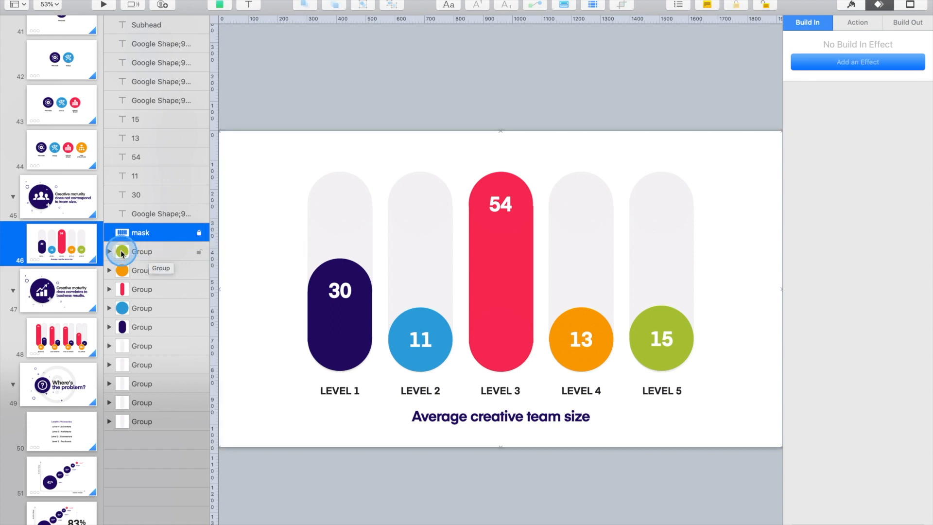
left_click(110, 251)
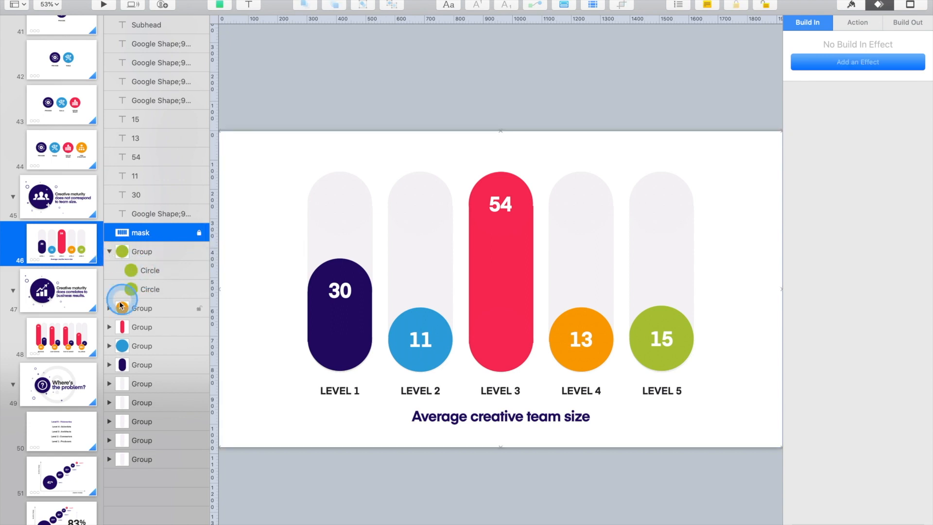
left_click(109, 308)
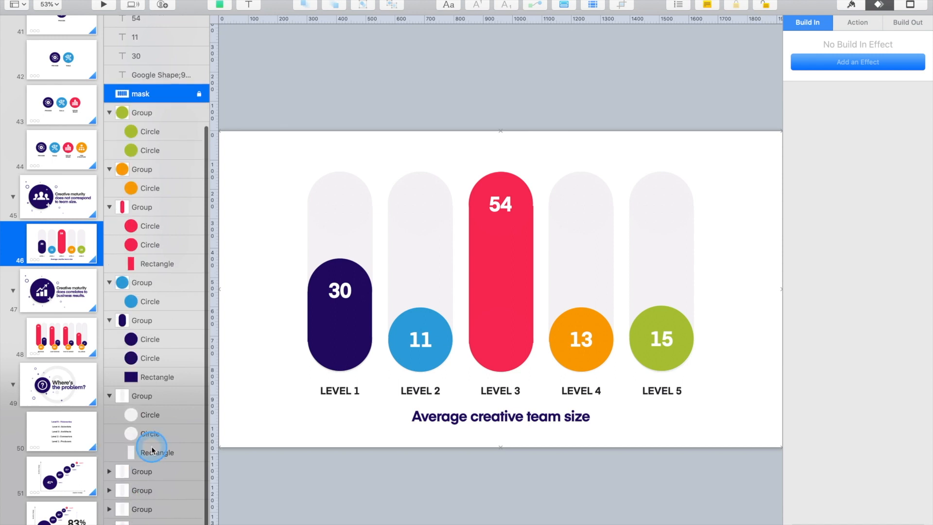
mouse_move(188, 369)
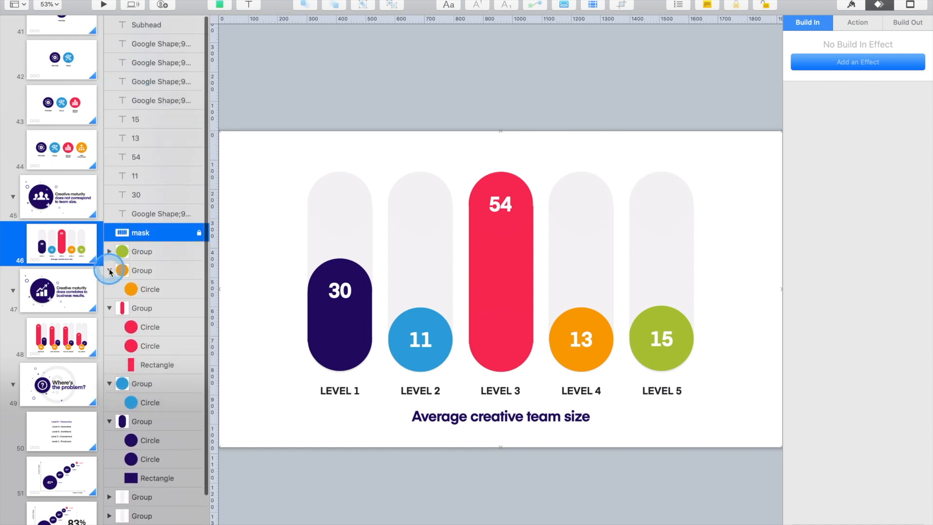
left_click(110, 270)
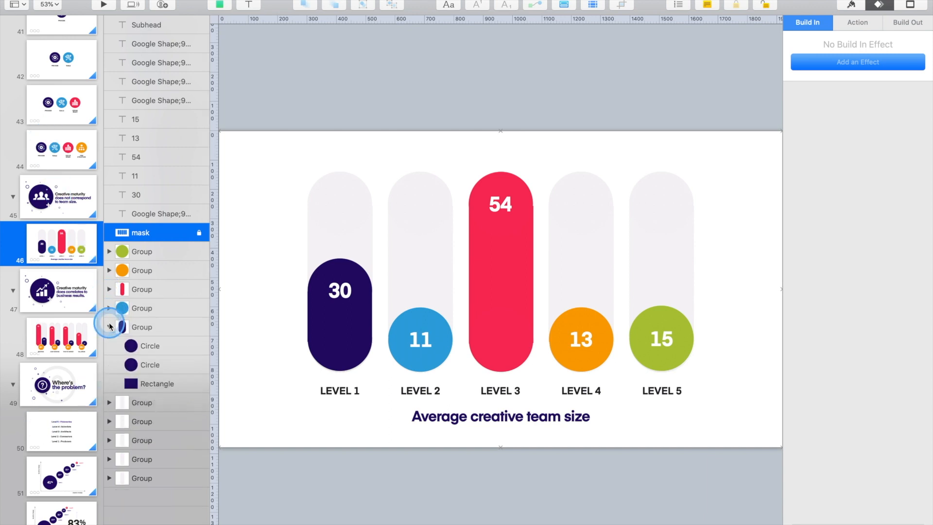
left_click(110, 326)
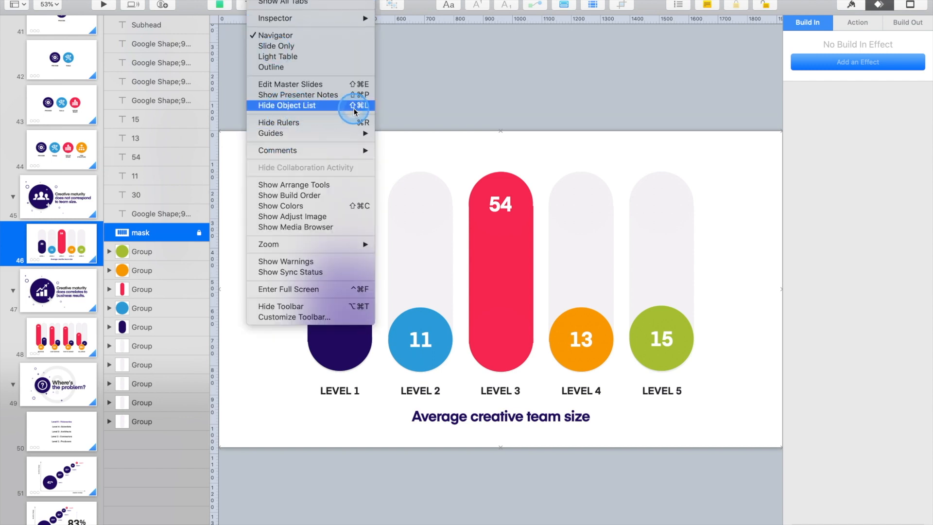
Step: Dismiss the View menu and navigate to the slide with twelve cognitive bias icons
left_click(287, 105)
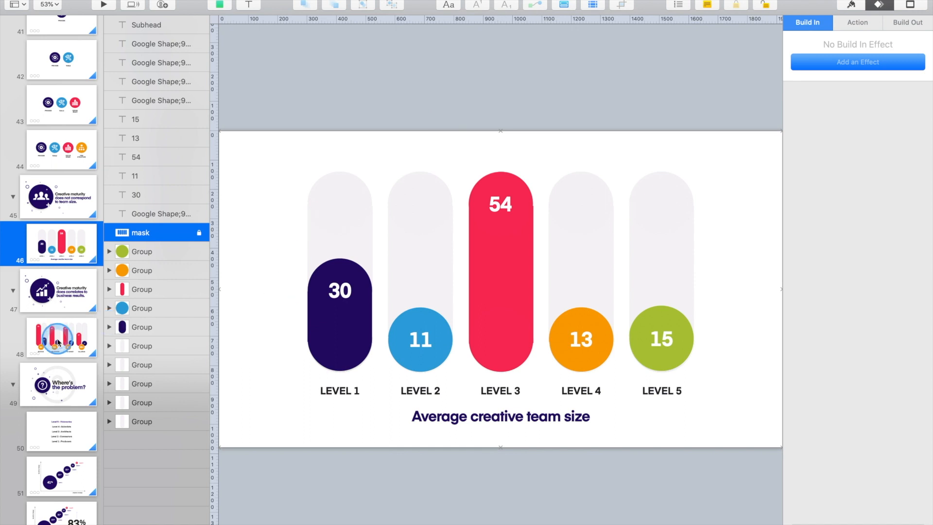
left_click(60, 337)
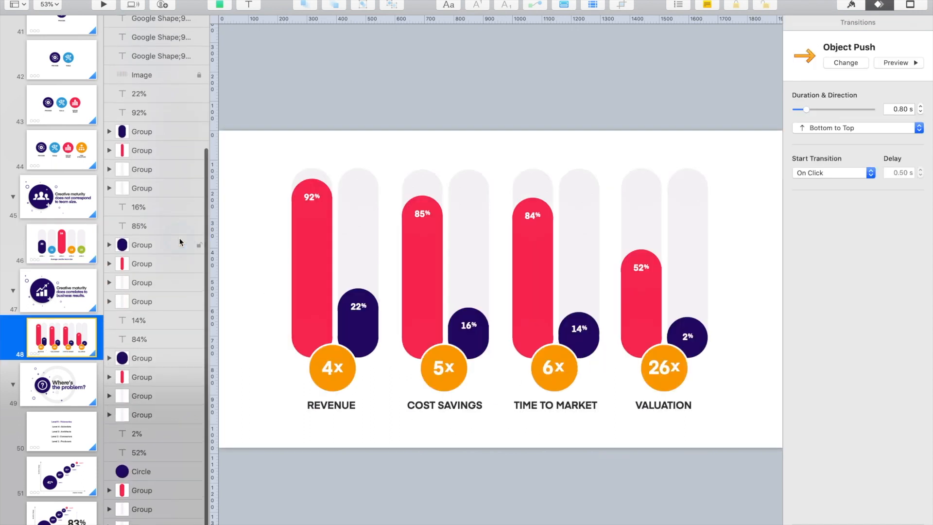
scroll("down", 3)
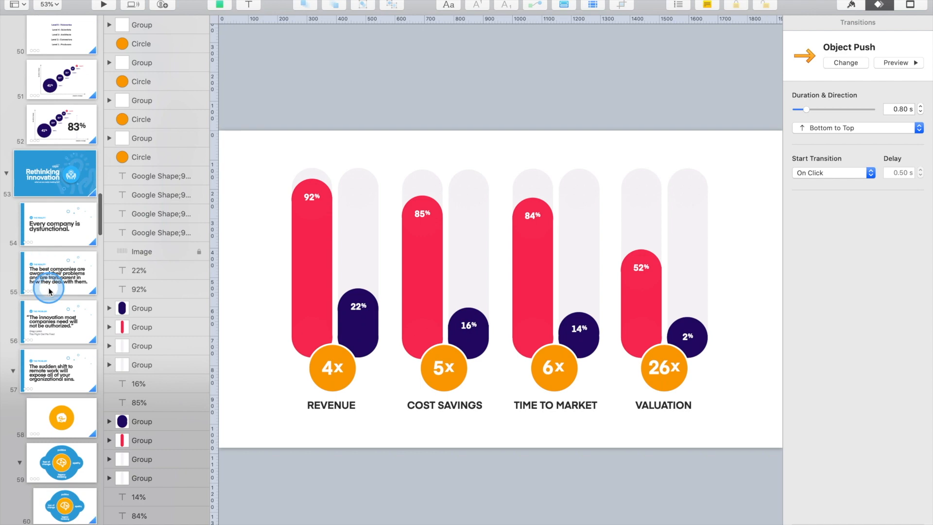
scroll("down", 3)
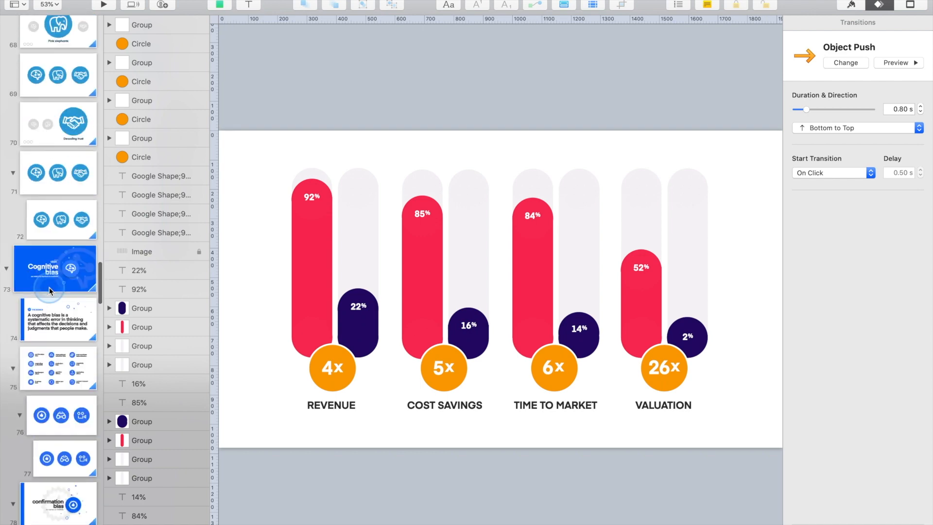
left_click(59, 245)
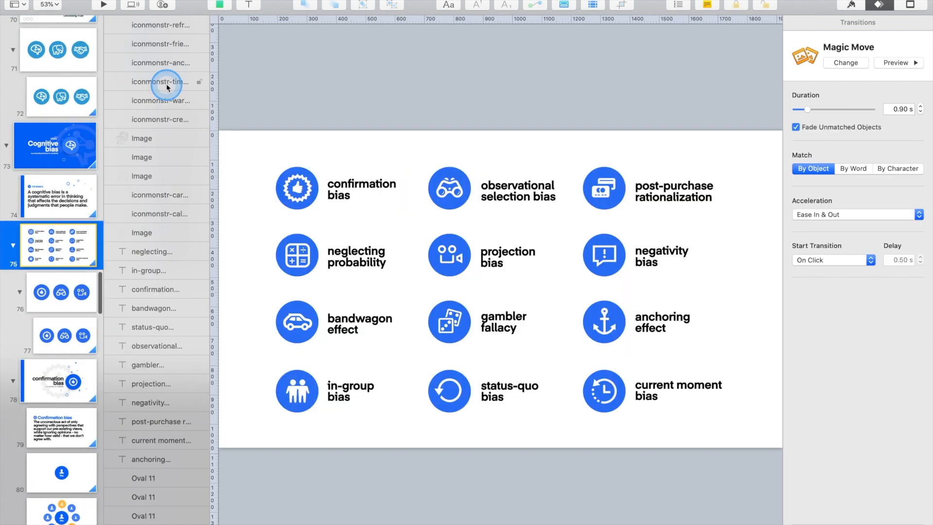
mouse_move(166, 361)
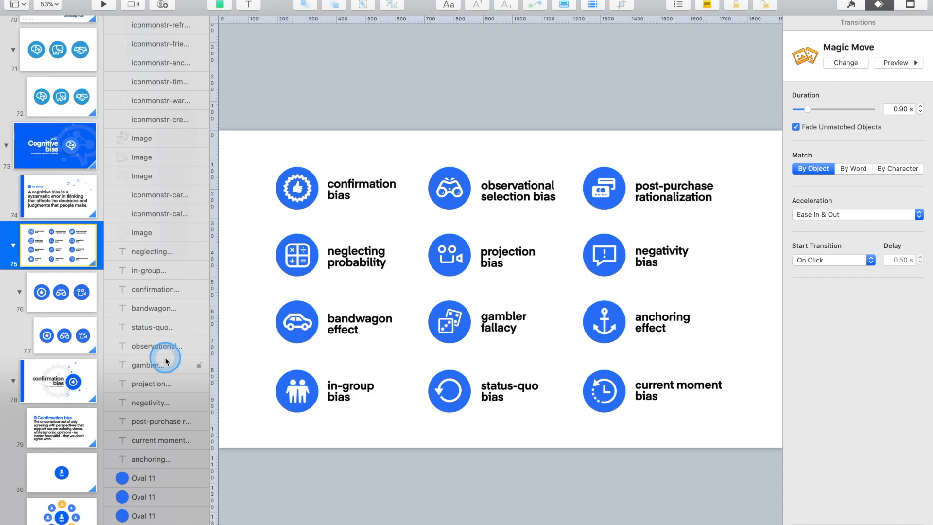